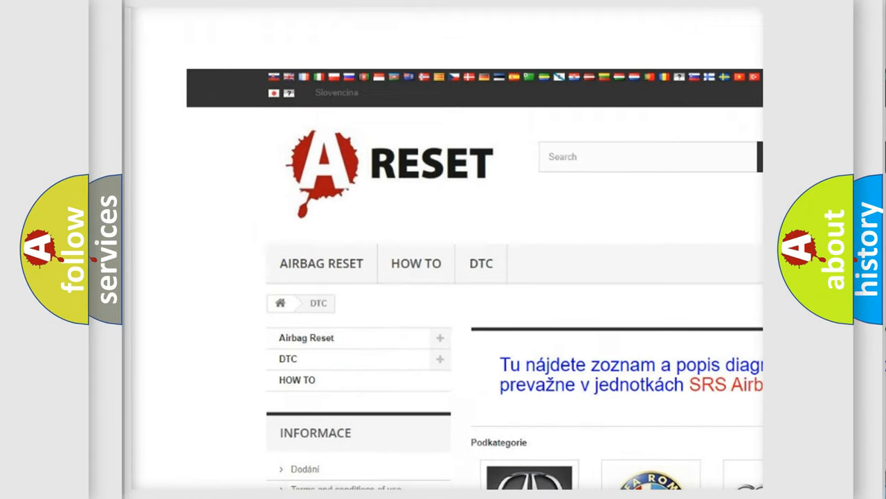
- Open the Alfa Romeo DTC code list and scroll through its subcategories
{"action": "scroll", "scroll_direction": "down", "scroll_amount": 3}
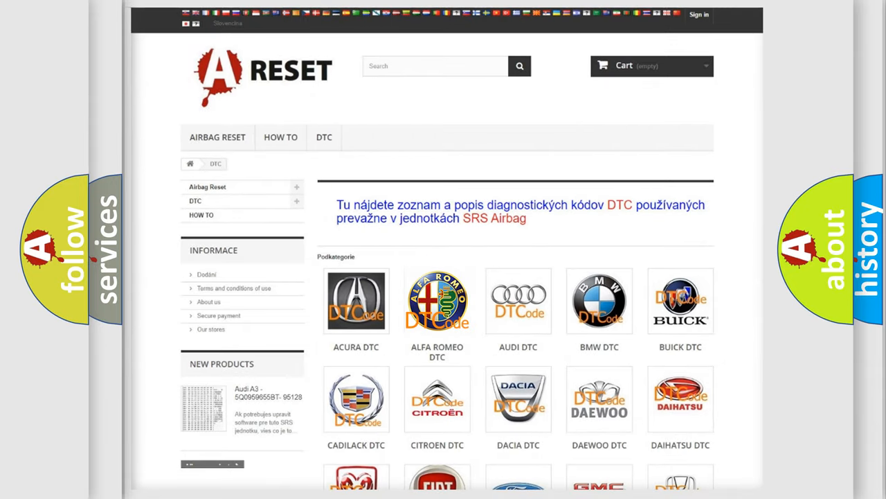
{"action": "left_click", "coordinate": [437, 300]}
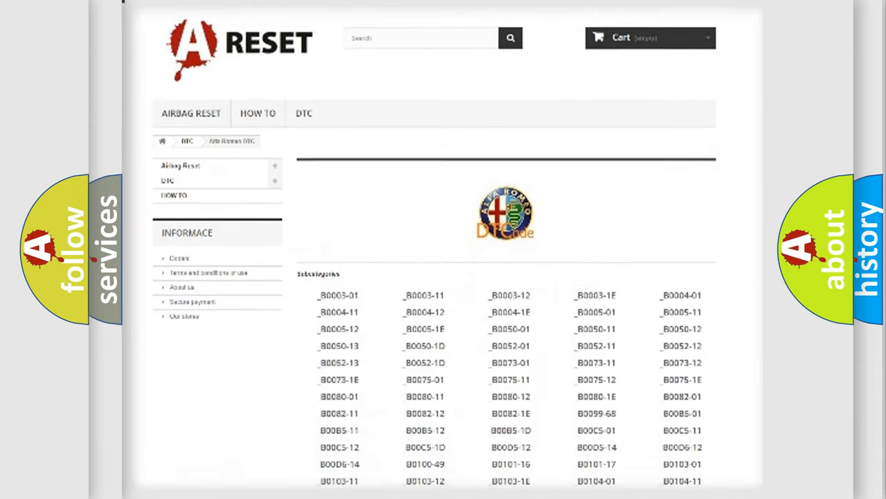
{"action": "scroll", "scroll_direction": "down", "scroll_amount": 3}
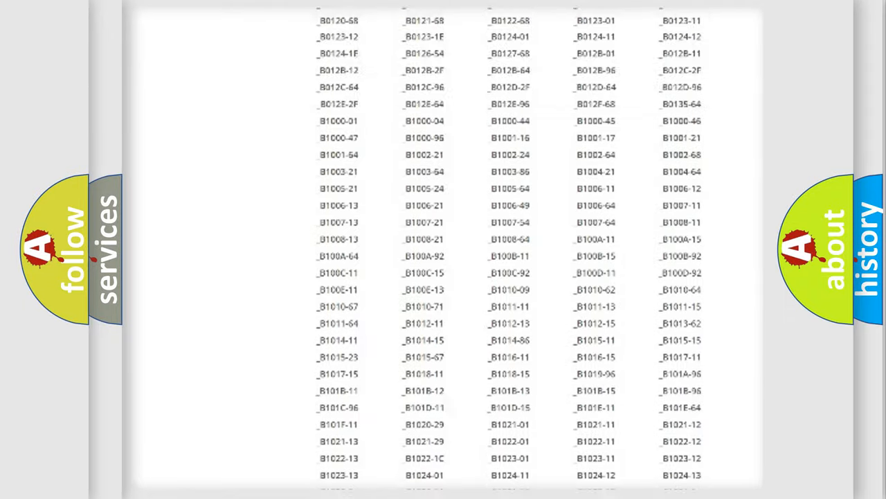
{"action": "scroll", "scroll_direction": "up", "scroll_amount": 3}
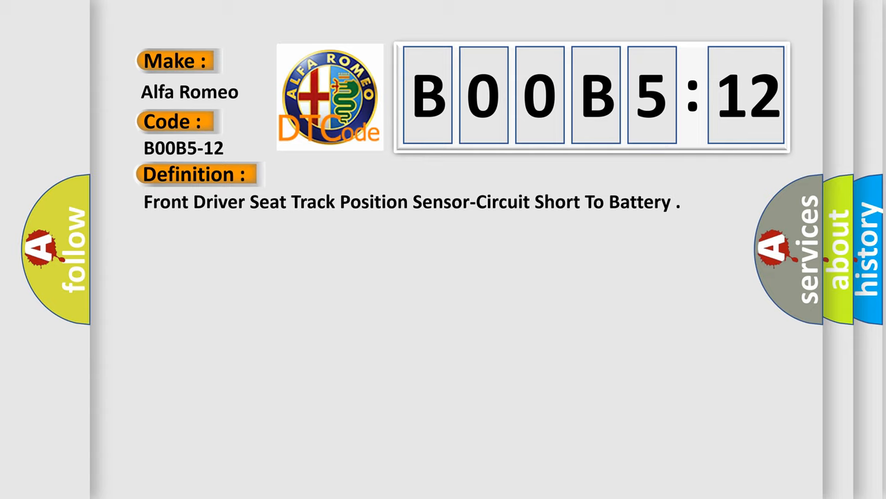
- Switch the B00B5-12 card from its Definition to the Description text
{"action": "left_click", "coordinate": [360, 174]}
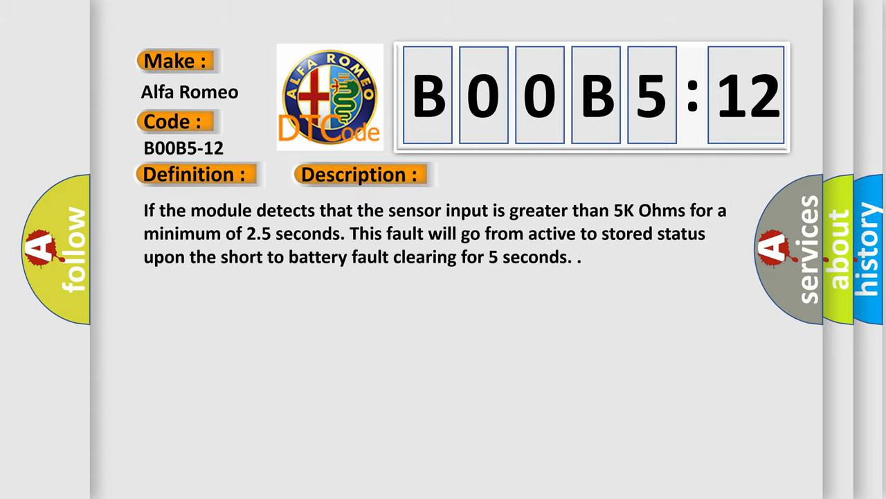